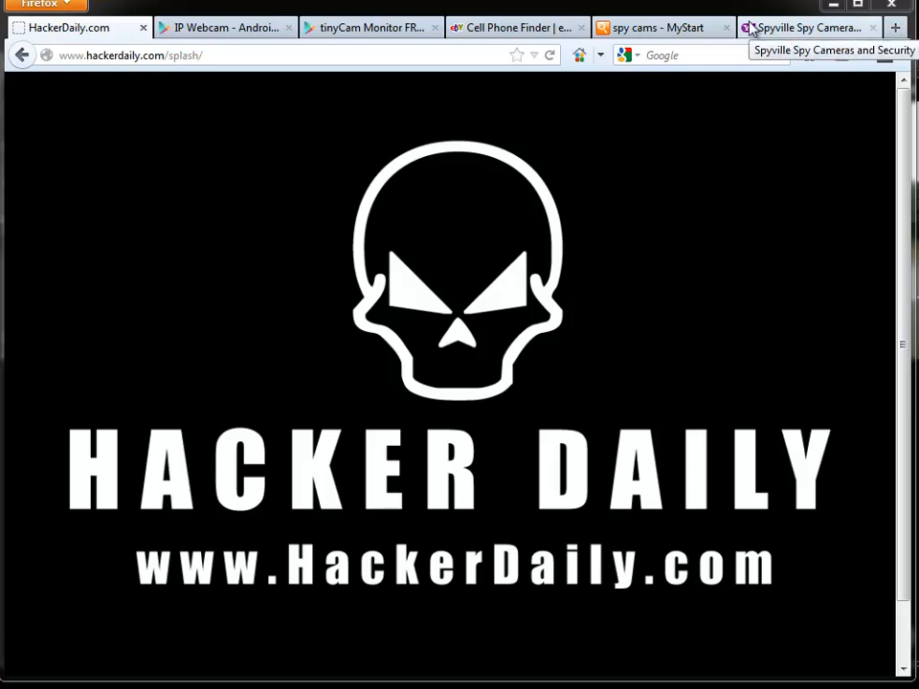
Step: Switch to the Spyville Spy Cameras tab to see its spy camera catalogue and prices
left_click(807, 27)
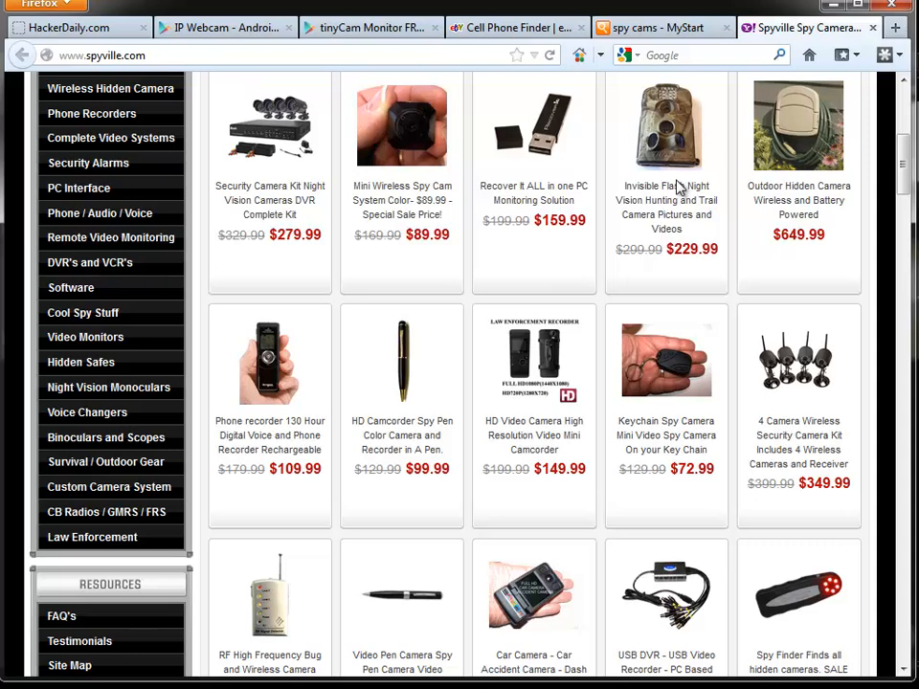
mouse_move(418, 373)
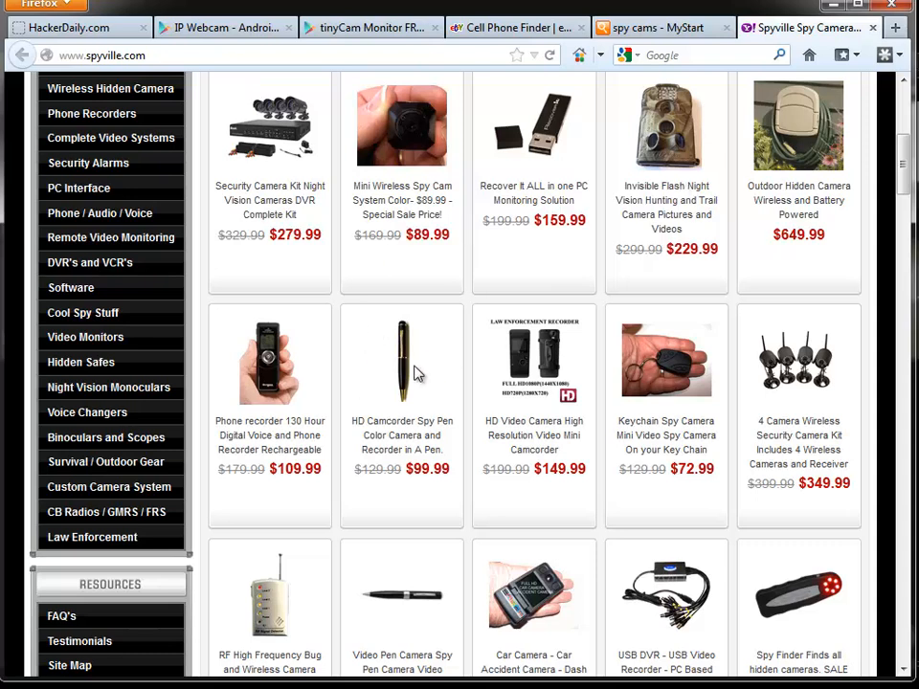
mouse_move(449, 371)
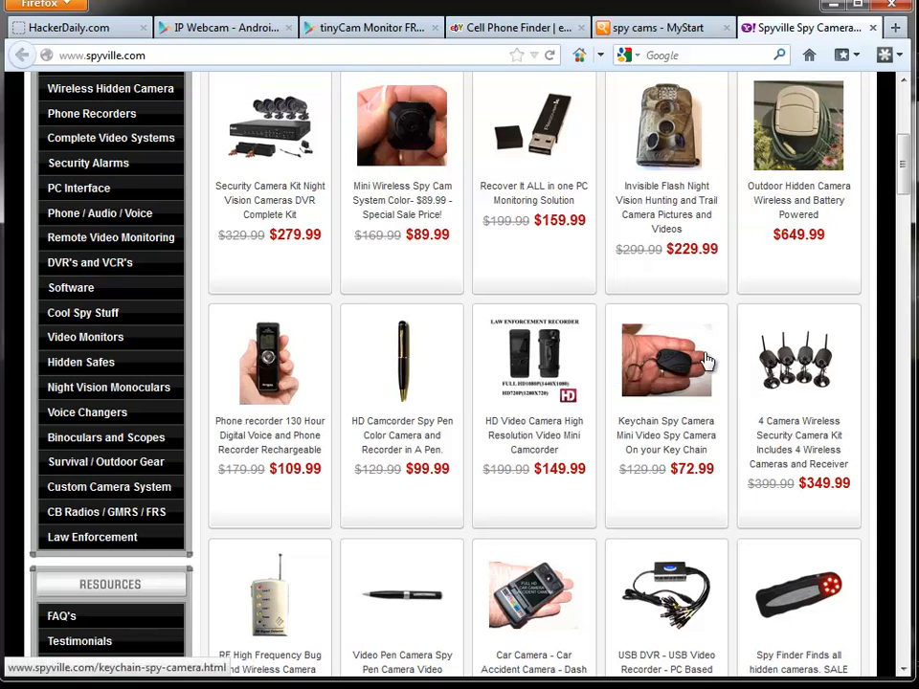
mouse_move(729, 313)
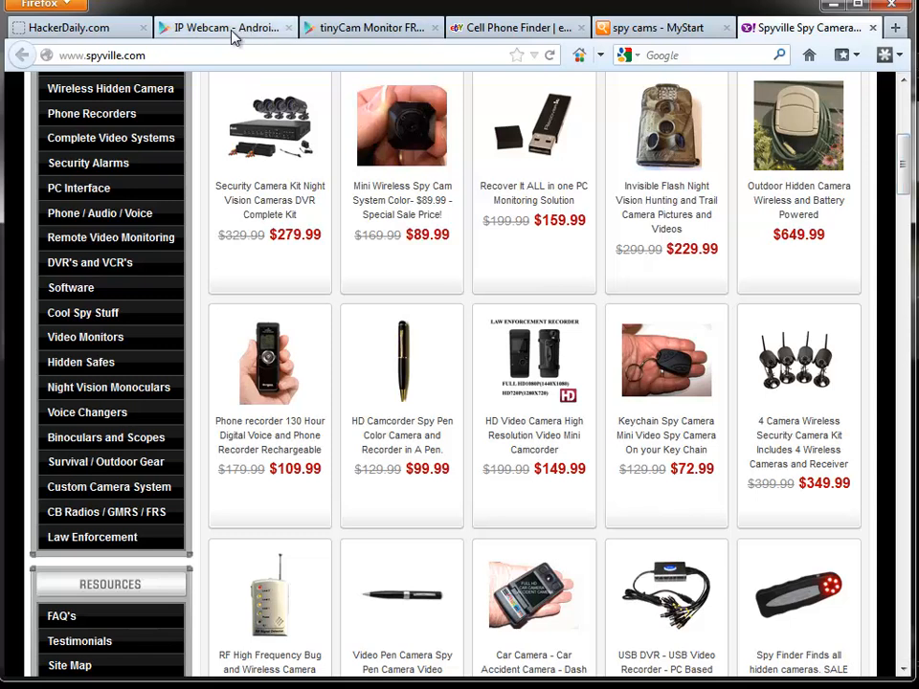
Step: Switch to the 'IP Webcam - Android' tab showing the installed app's Google Play page
left_click(225, 27)
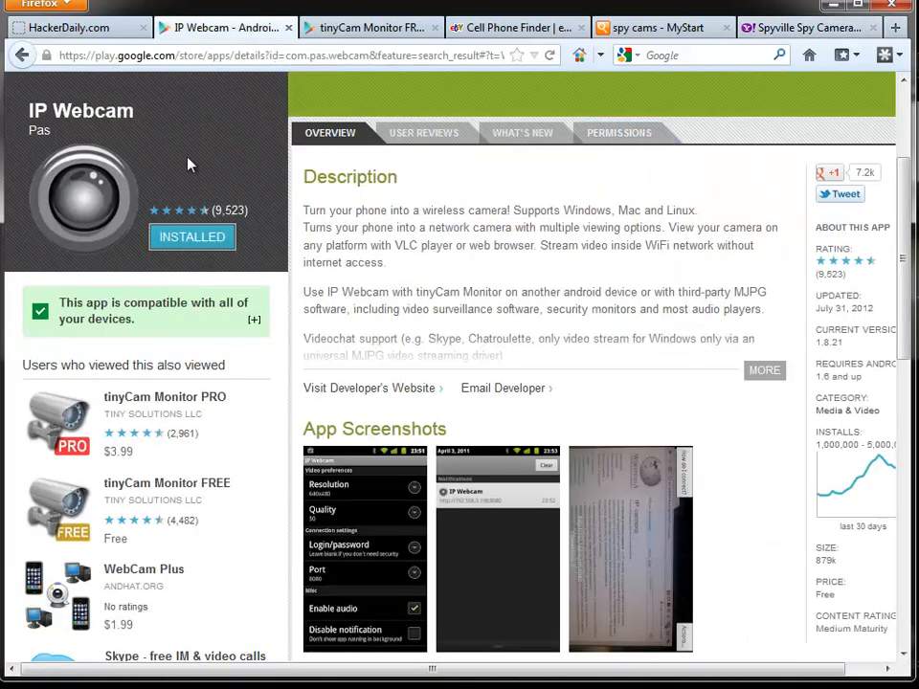
mouse_move(39, 129)
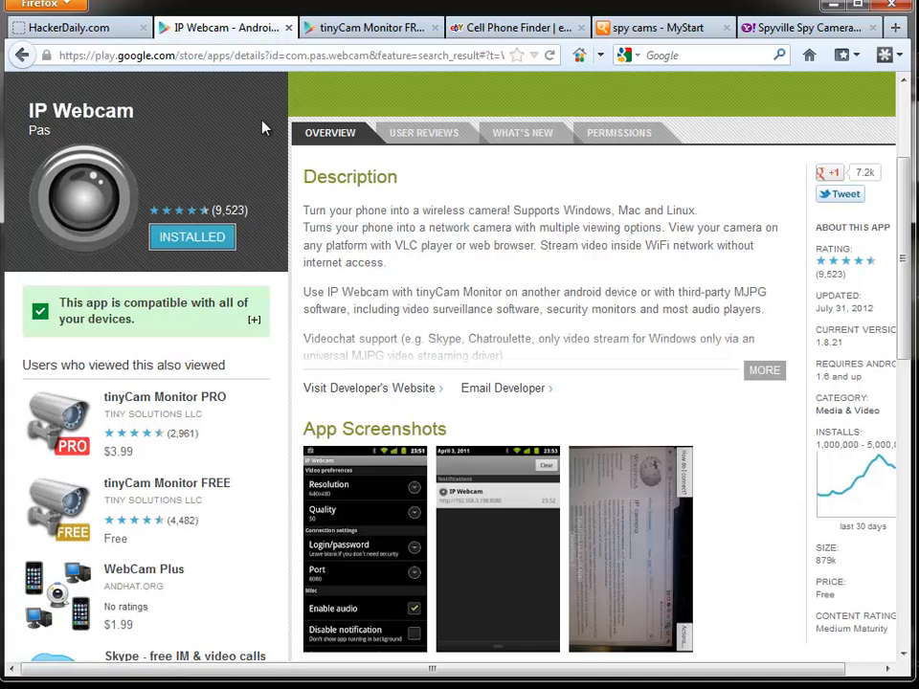
mouse_move(607, 261)
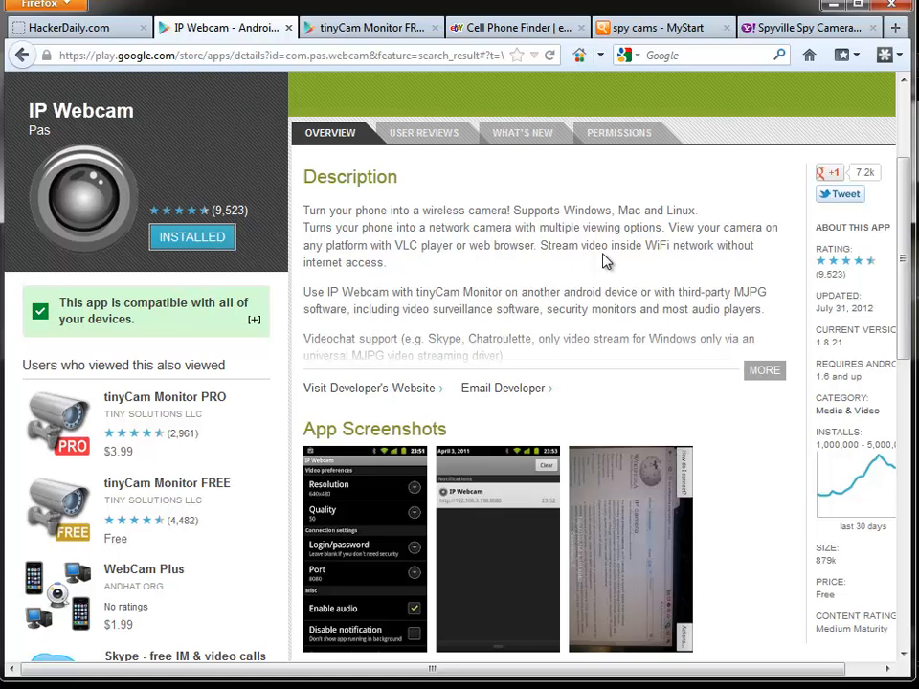
mouse_move(395, 7)
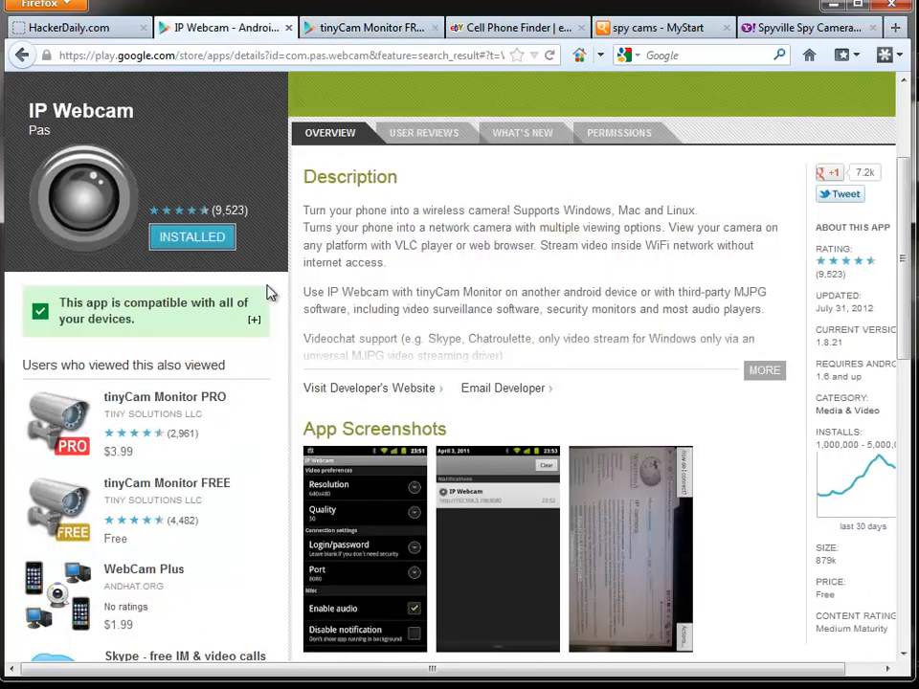
Step: Browse eBay's Cell Phone Finder smartphones up to $60, like BlackBerry, HTC and Samsung
left_click(517, 27)
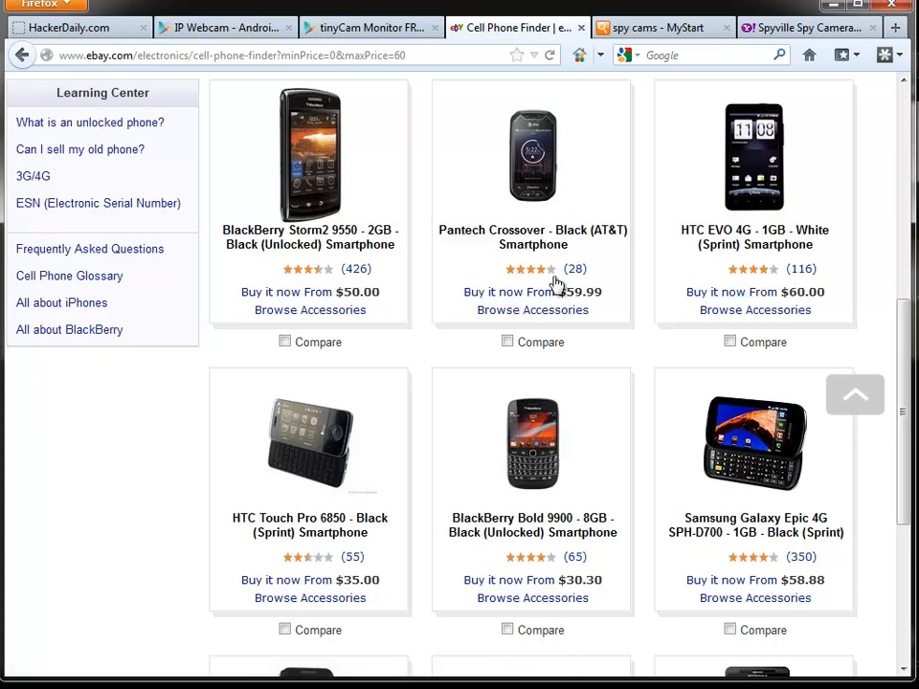
scroll("down", 3)
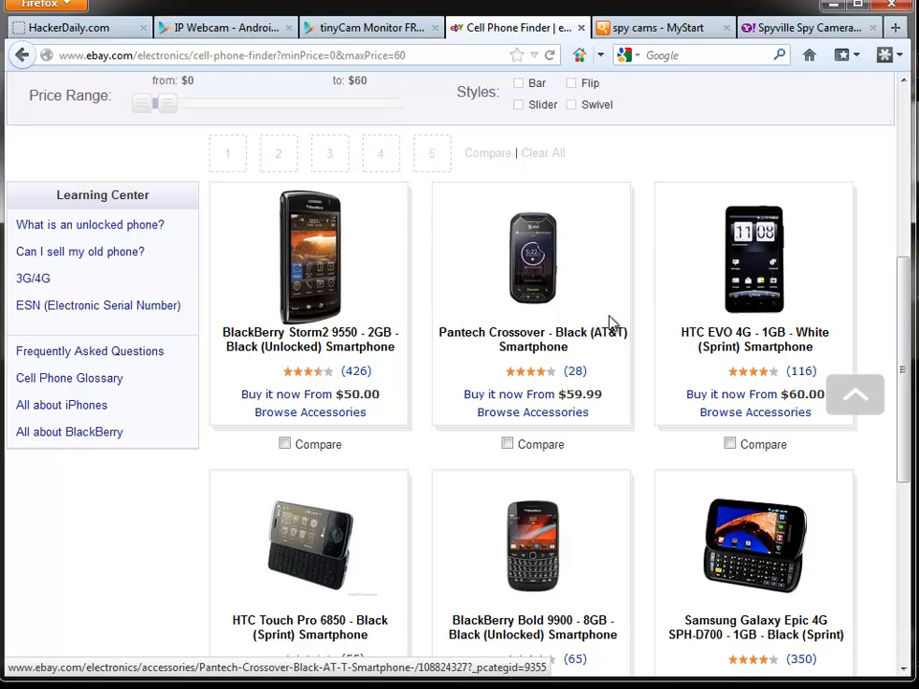
scroll("down", 3)
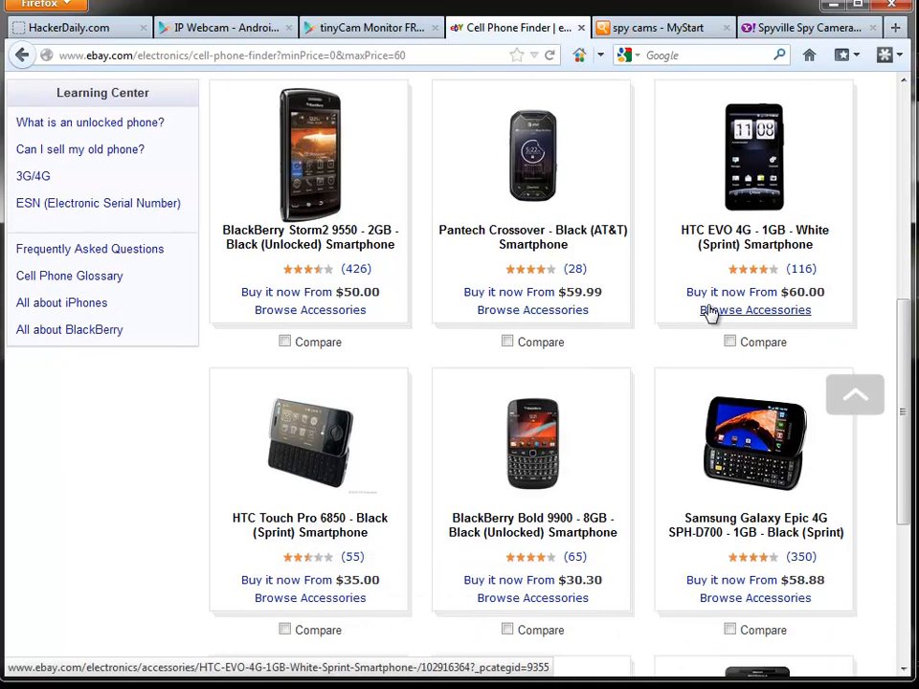
mouse_move(641, 41)
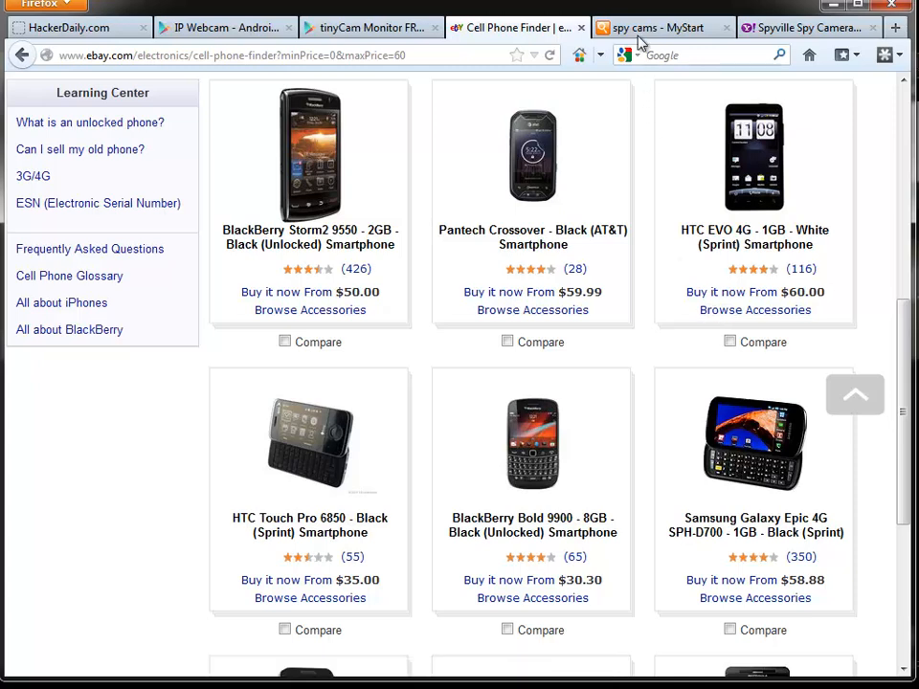
mouse_move(655, 27)
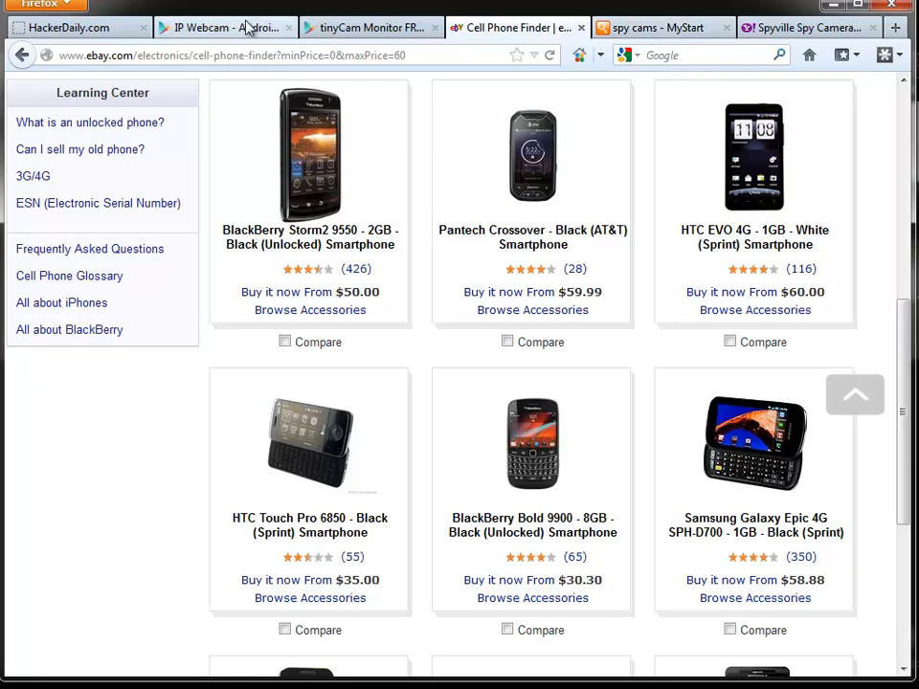
Step: Go from the IP Webcam tab to the tinyCam Monitor FREE Google Play page
left_click(225, 27)
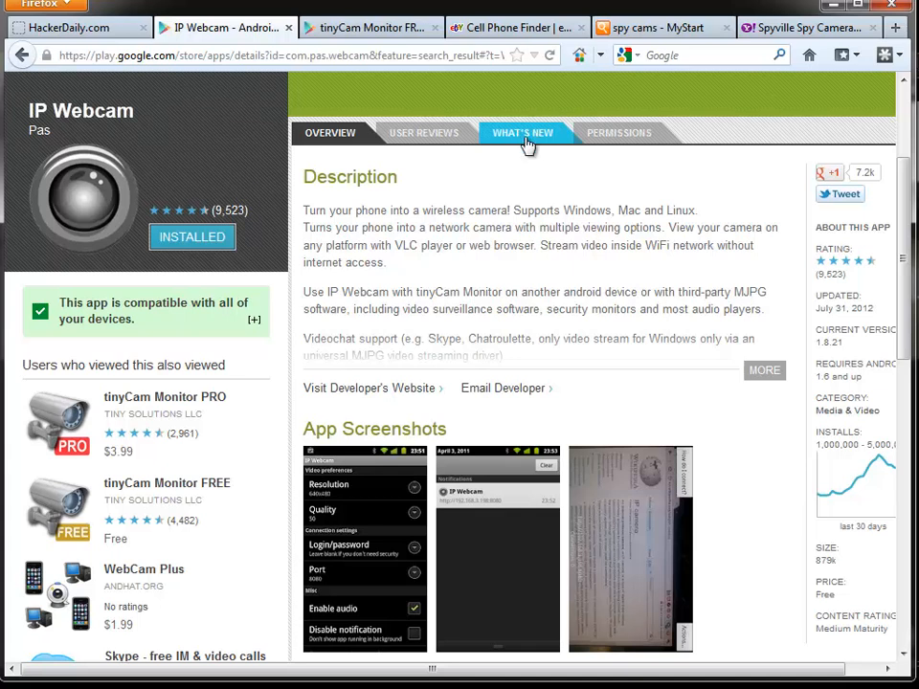
mouse_move(505, 160)
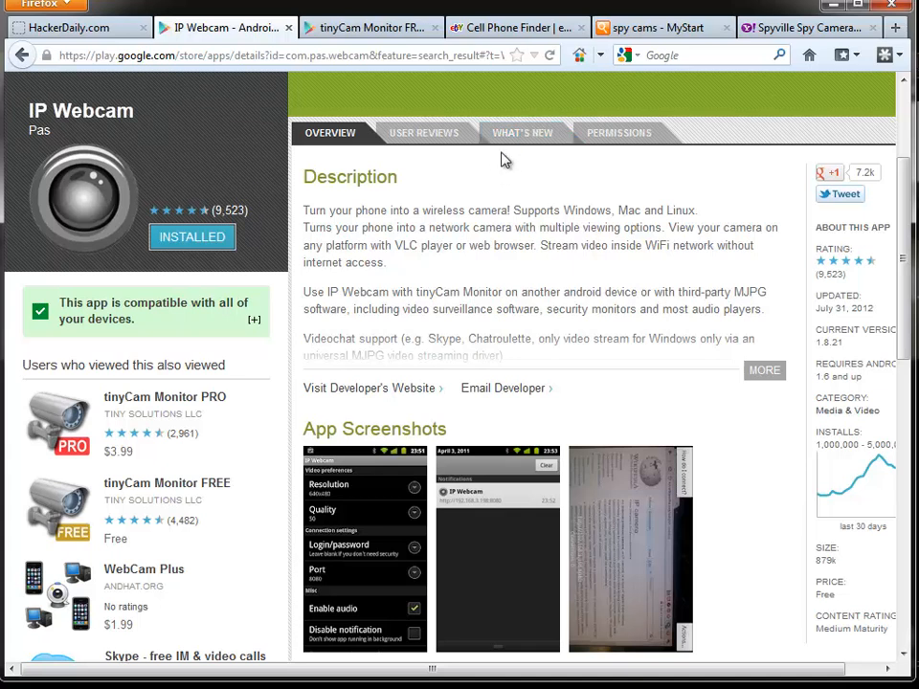
left_click(369, 27)
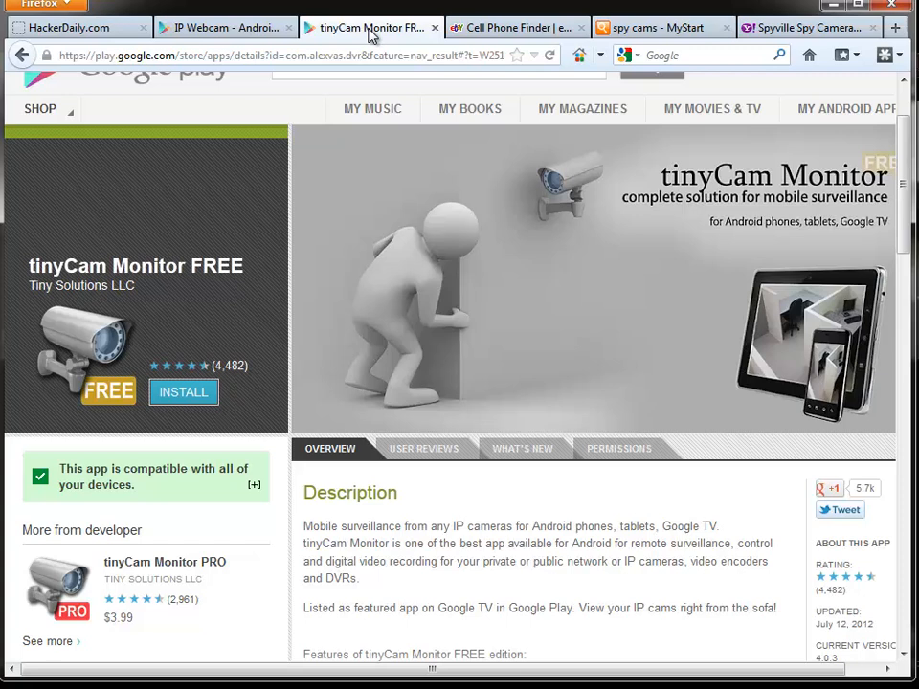
mouse_move(603, 287)
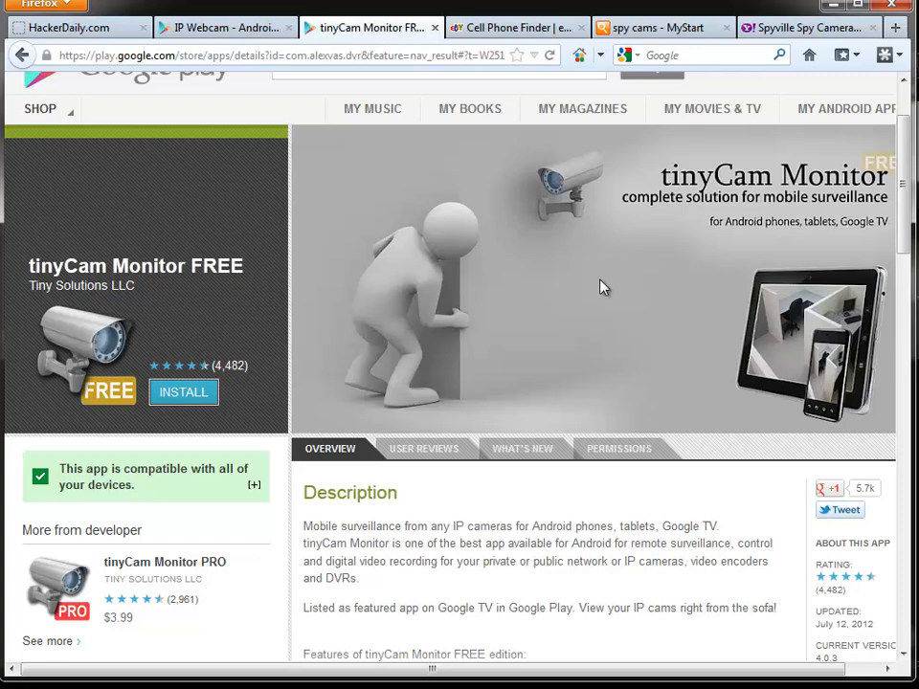
mouse_move(579, 307)
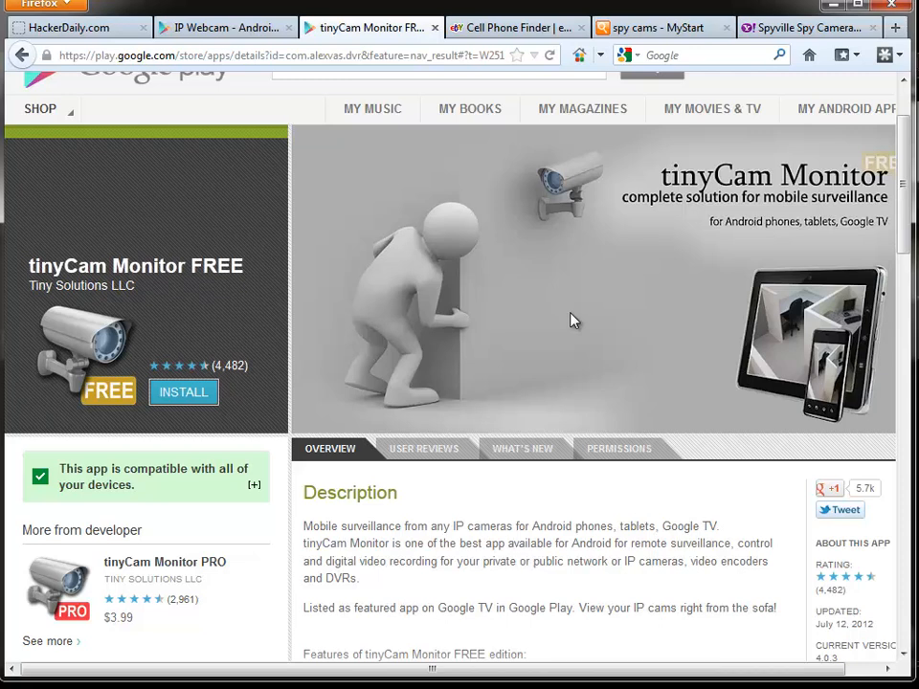
mouse_move(863, 108)
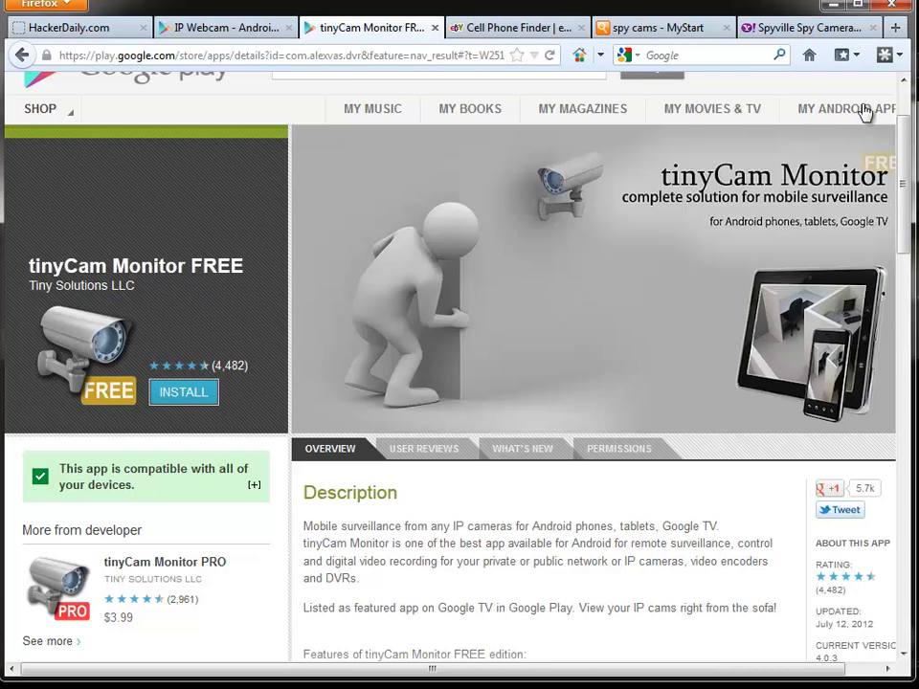
mouse_move(299, 603)
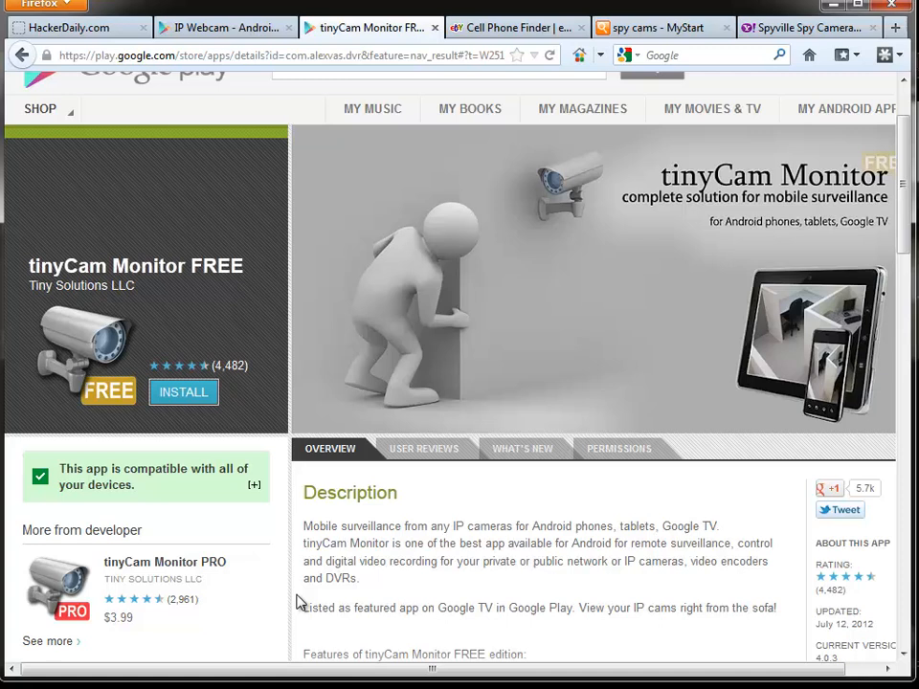
mouse_move(244, 684)
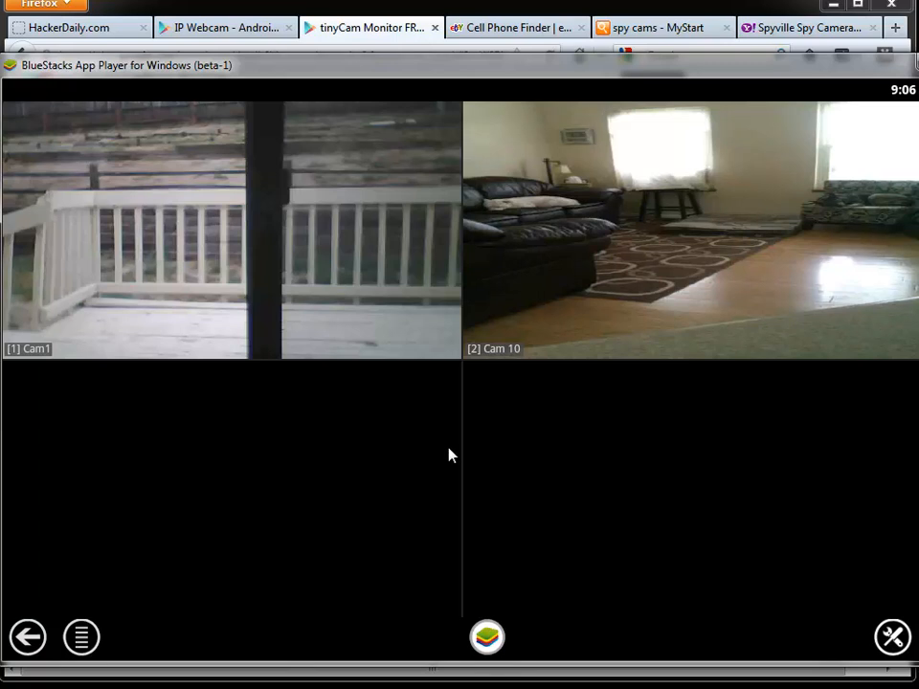
mouse_move(650, 189)
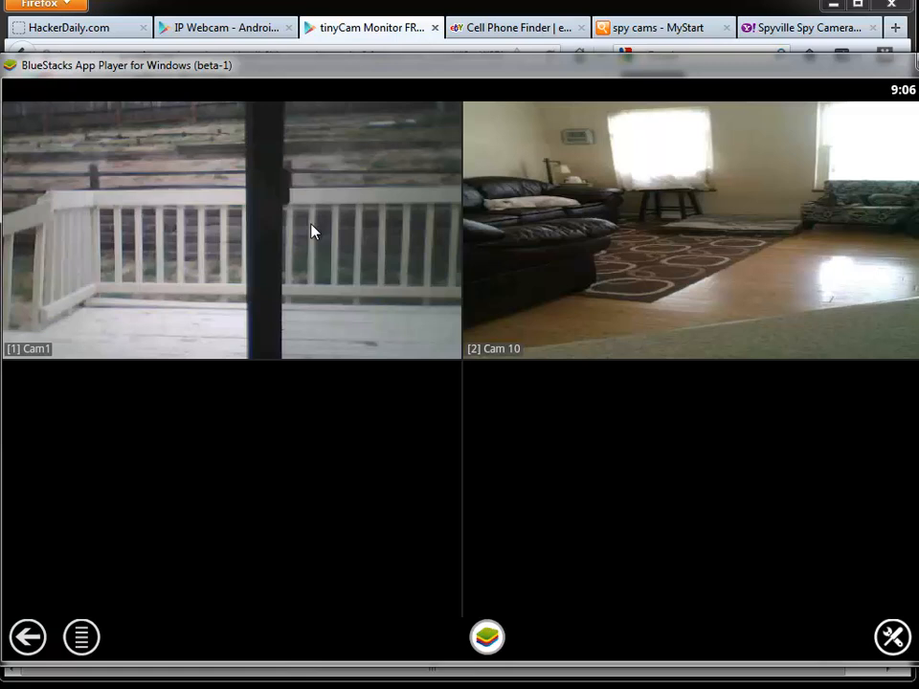
mouse_move(756, 231)
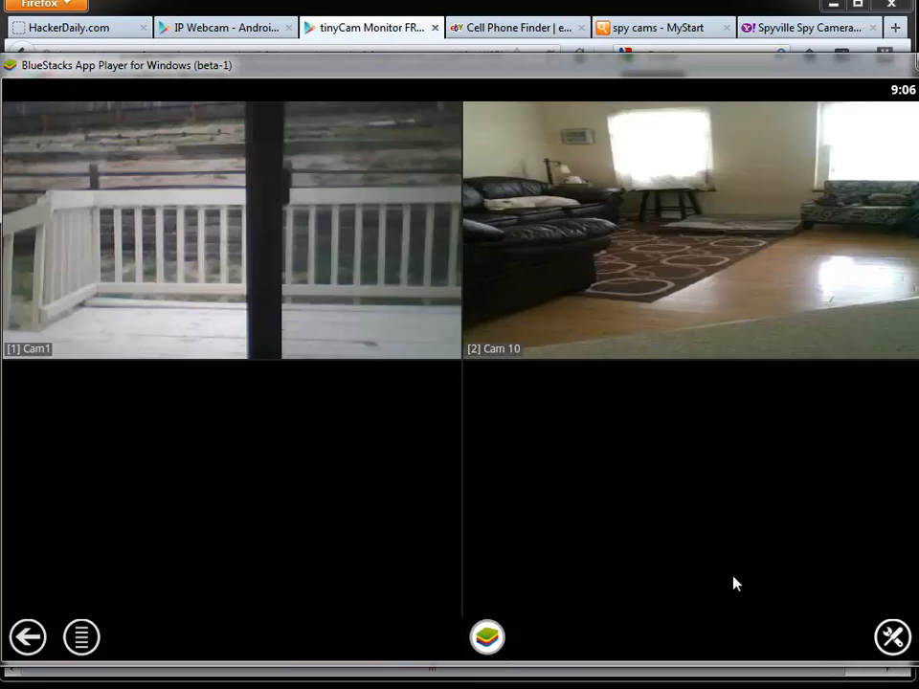
mouse_move(460, 366)
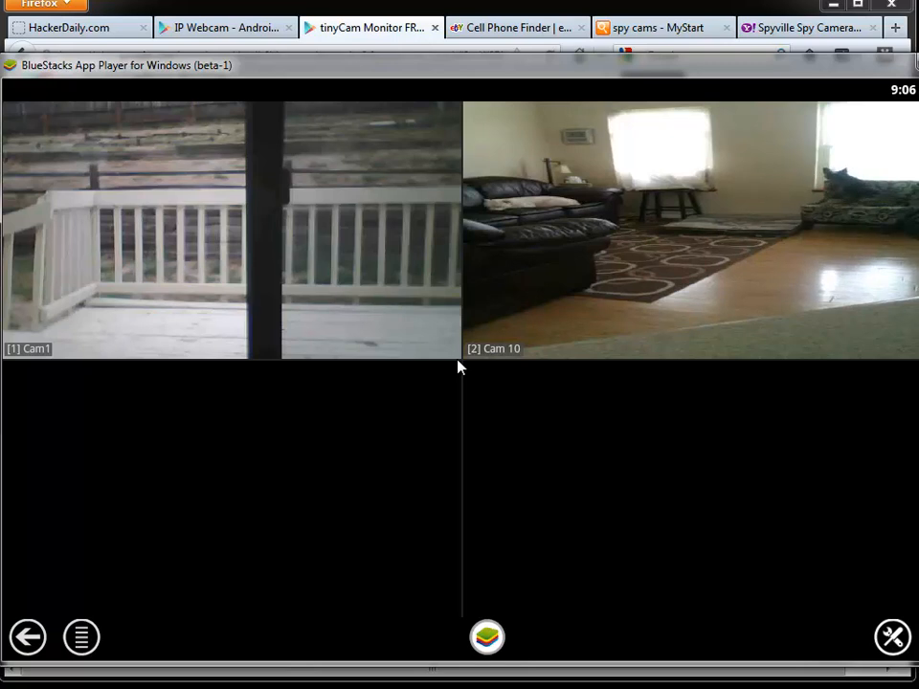
mouse_move(399, 344)
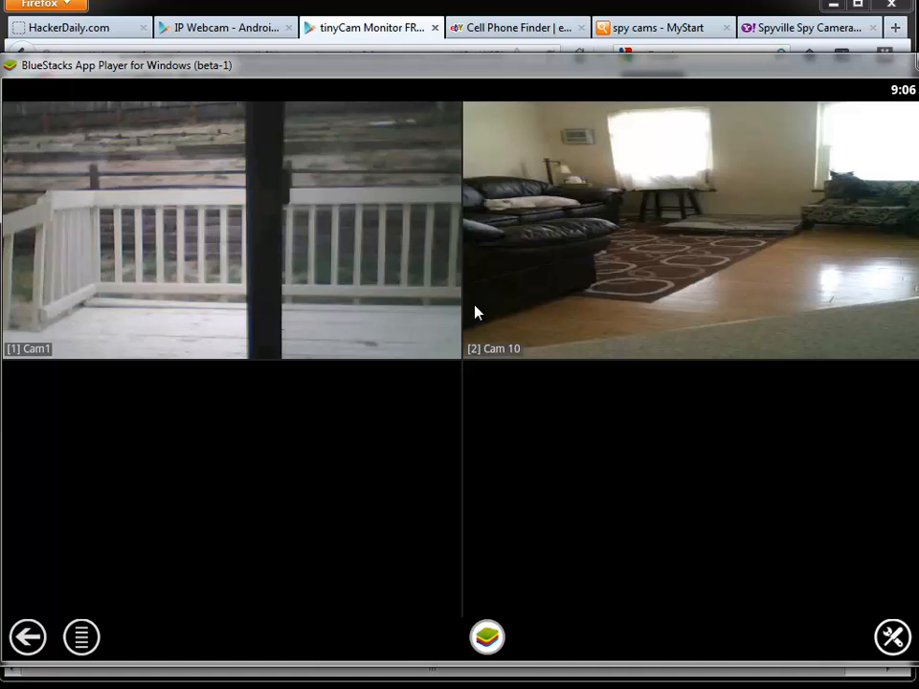
mouse_move(450, 325)
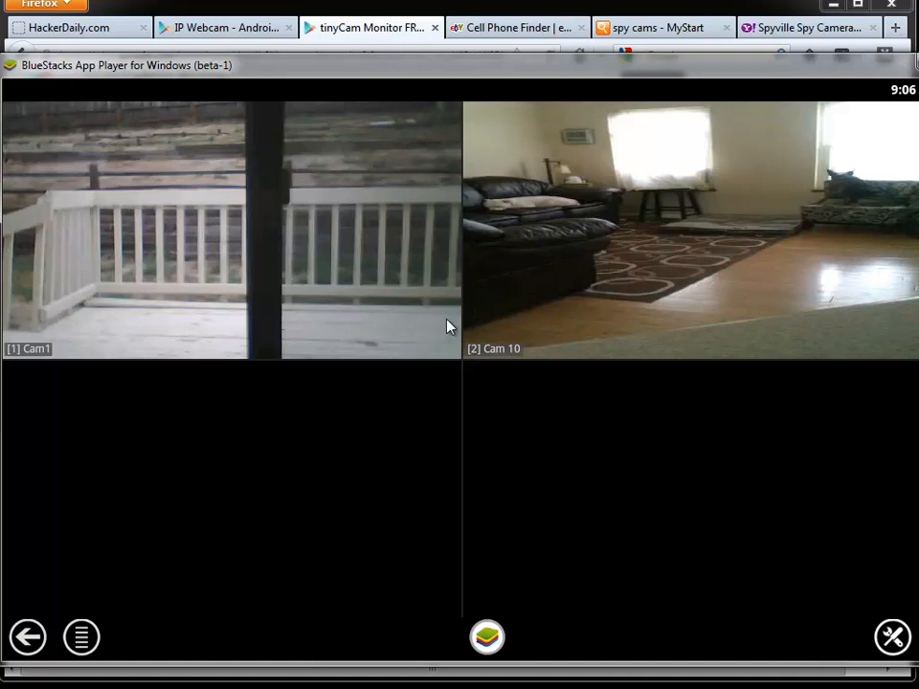
mouse_move(842, 249)
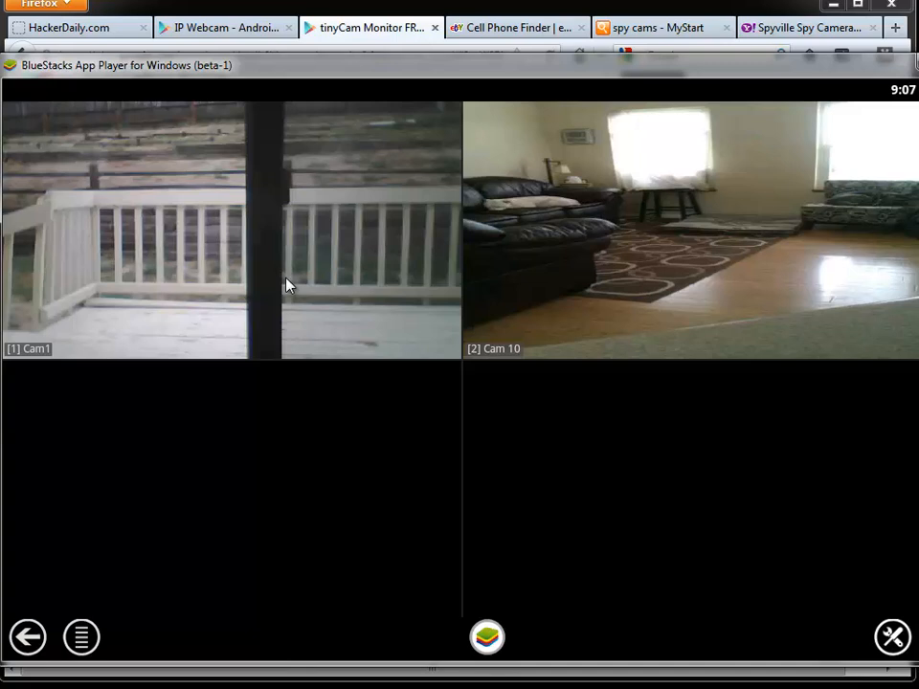
mouse_move(667, 285)
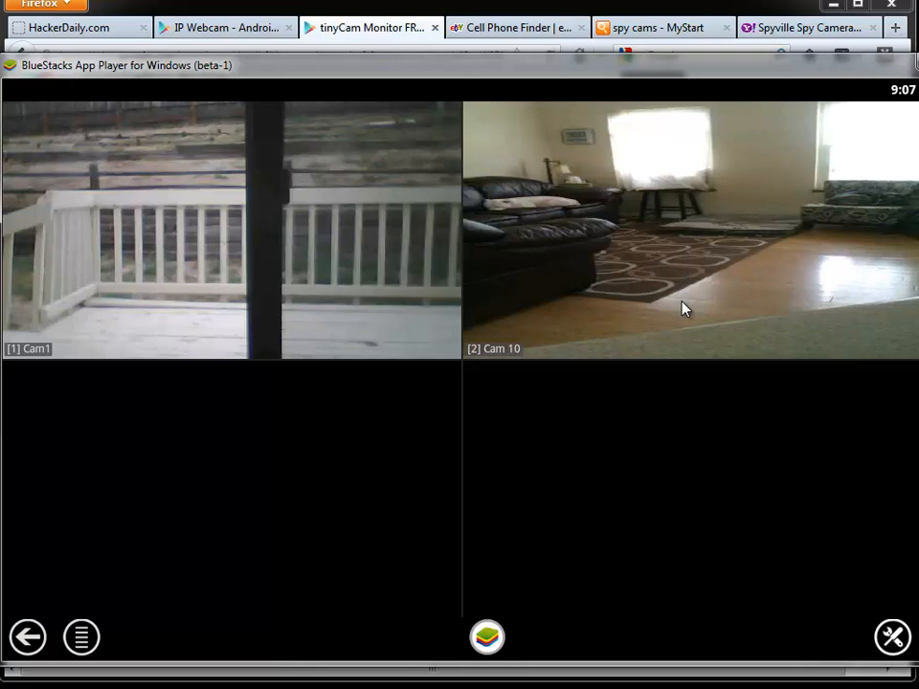
mouse_move(81, 251)
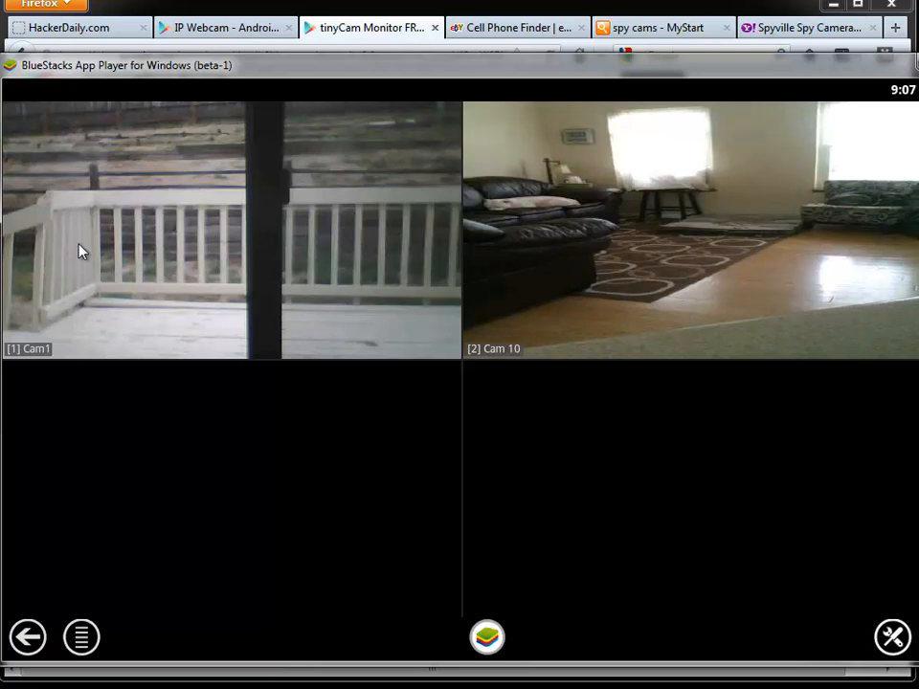
mouse_move(235, 74)
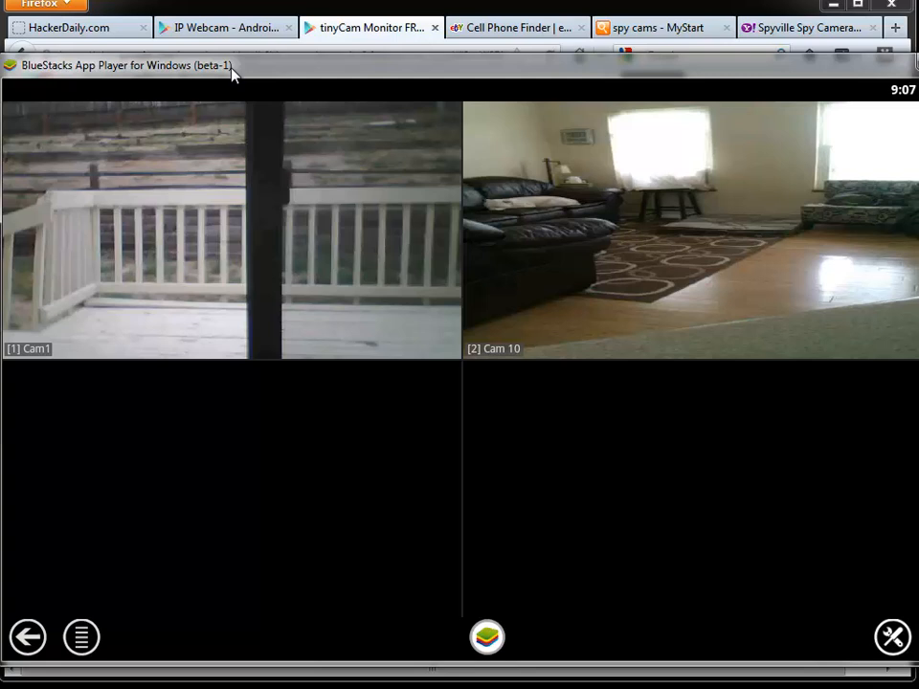
Step: Switch the browser to the IP Webcam tab behind the tinyCam Cam1 and Cam 10 feeds
left_click(225, 27)
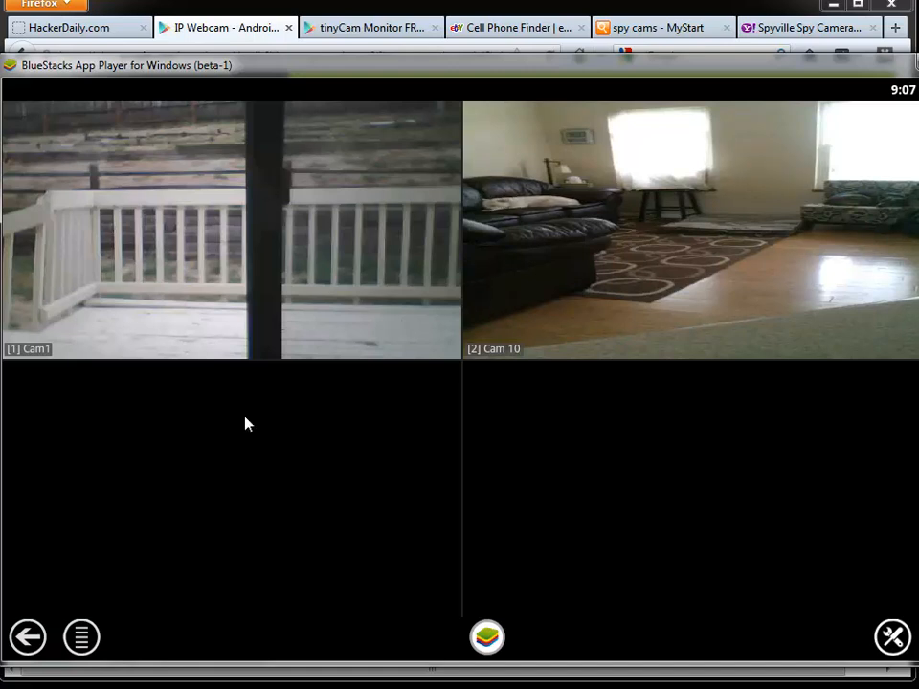
mouse_move(539, 292)
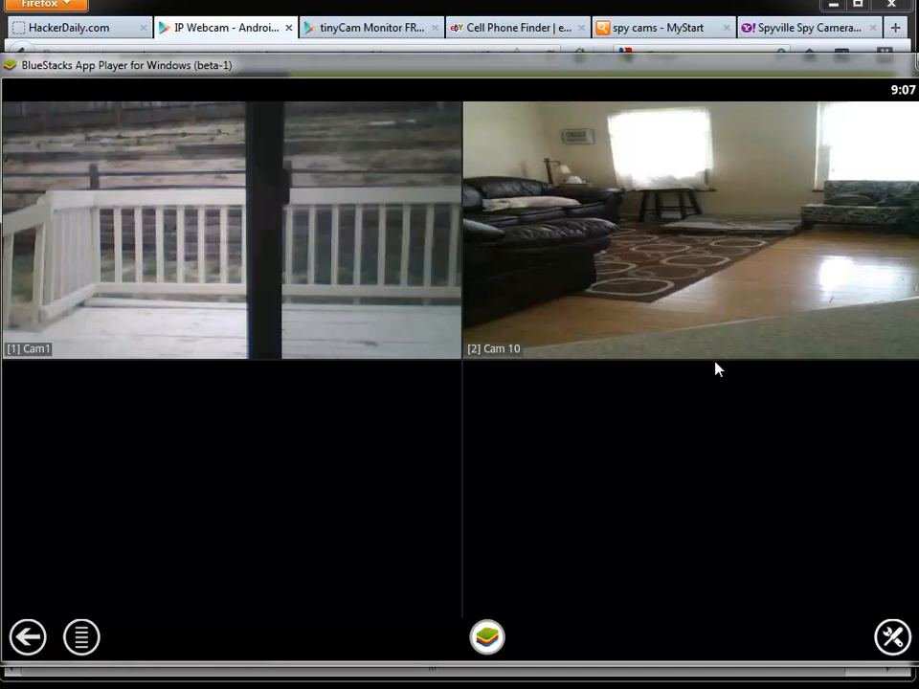
mouse_move(603, 351)
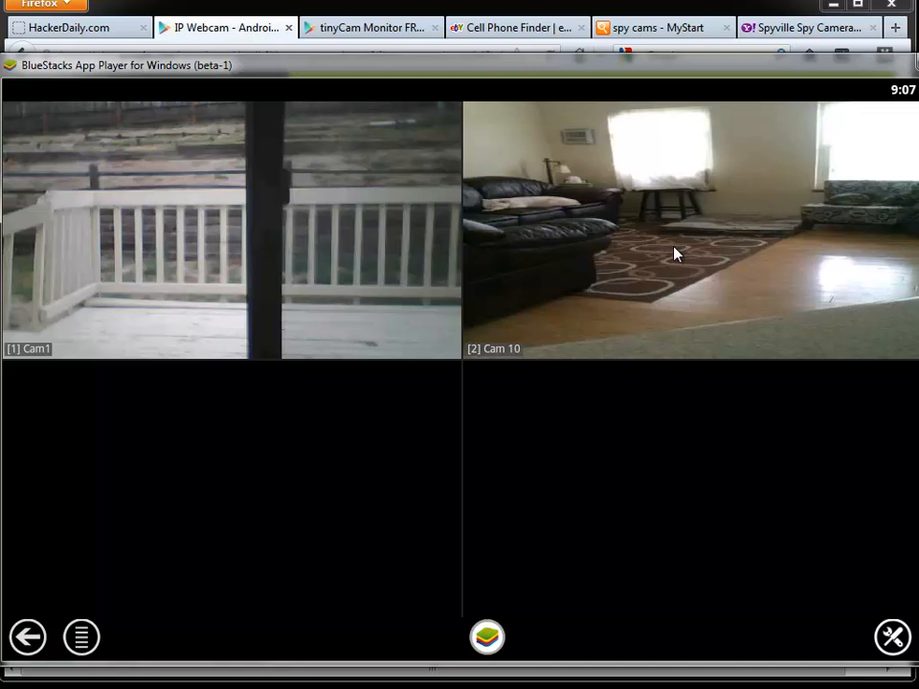
mouse_move(695, 263)
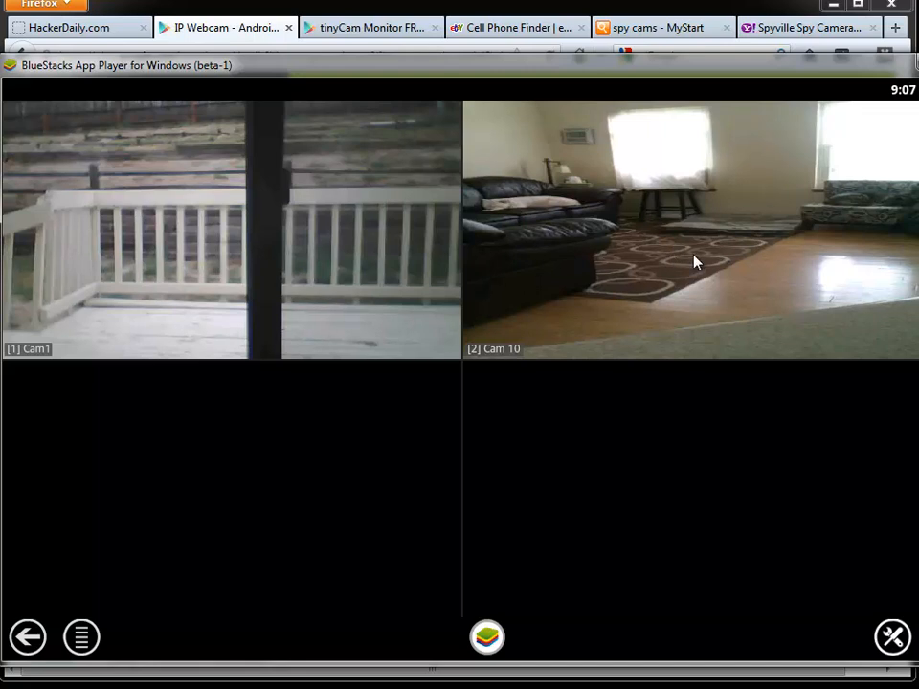
mouse_move(694, 271)
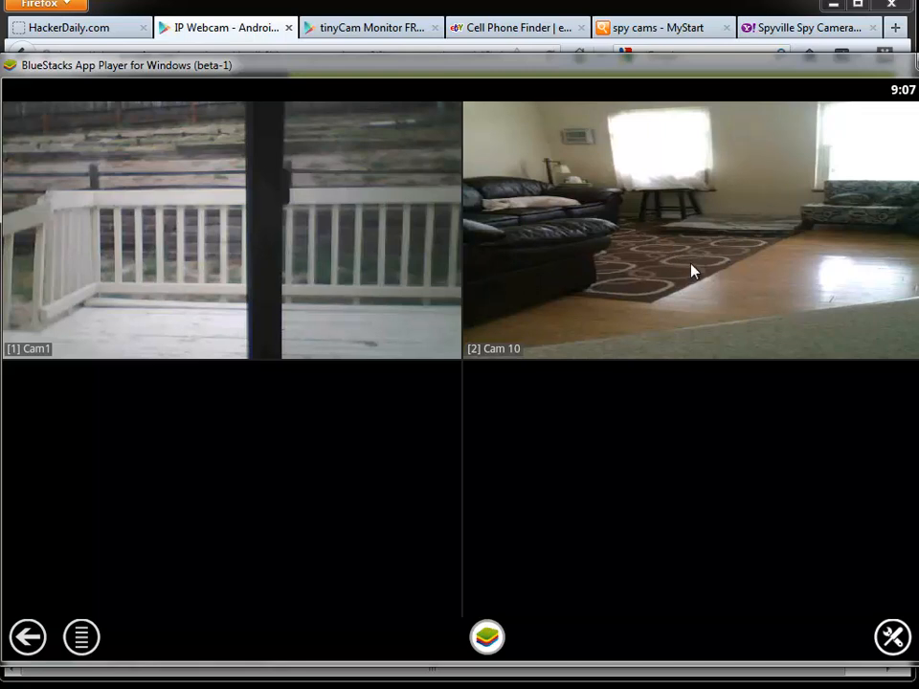
Step: Scroll tinyCam Monitor FREE's page to its description and the PRO edition
left_click(369, 26)
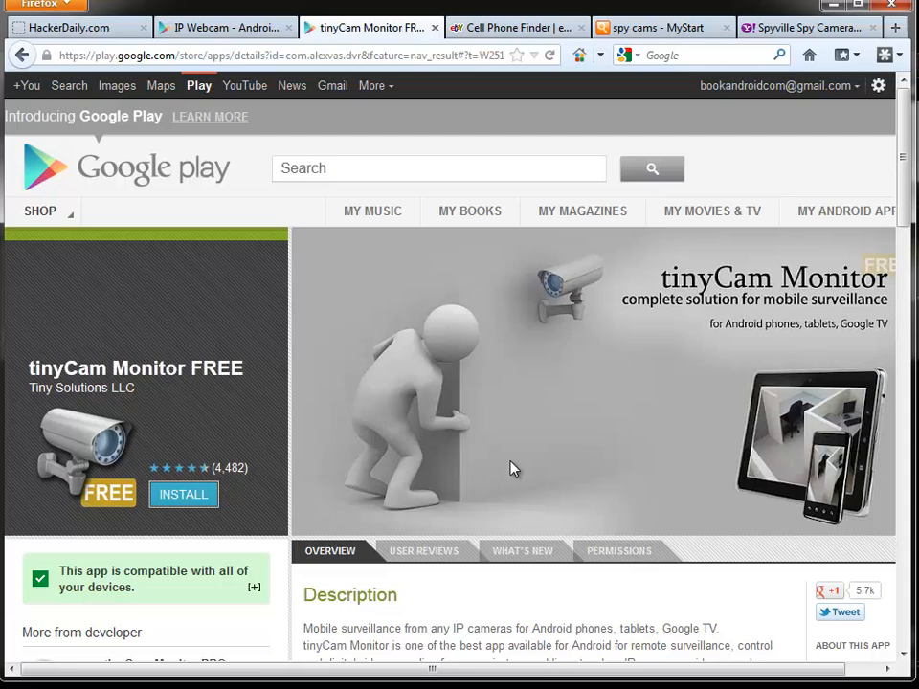
mouse_move(629, 274)
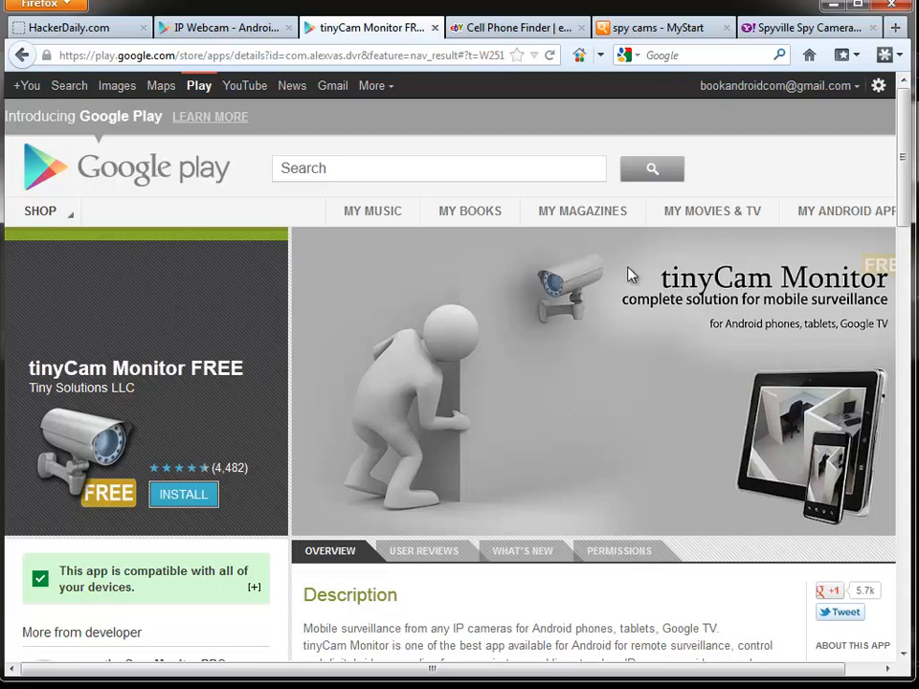
scroll("down", 3)
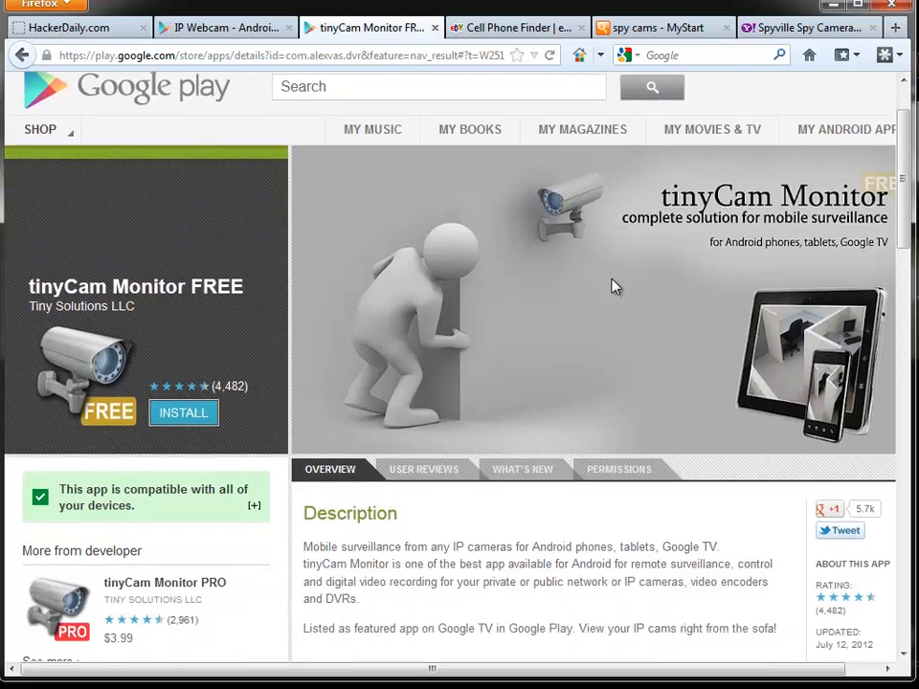
scroll("down", 3)
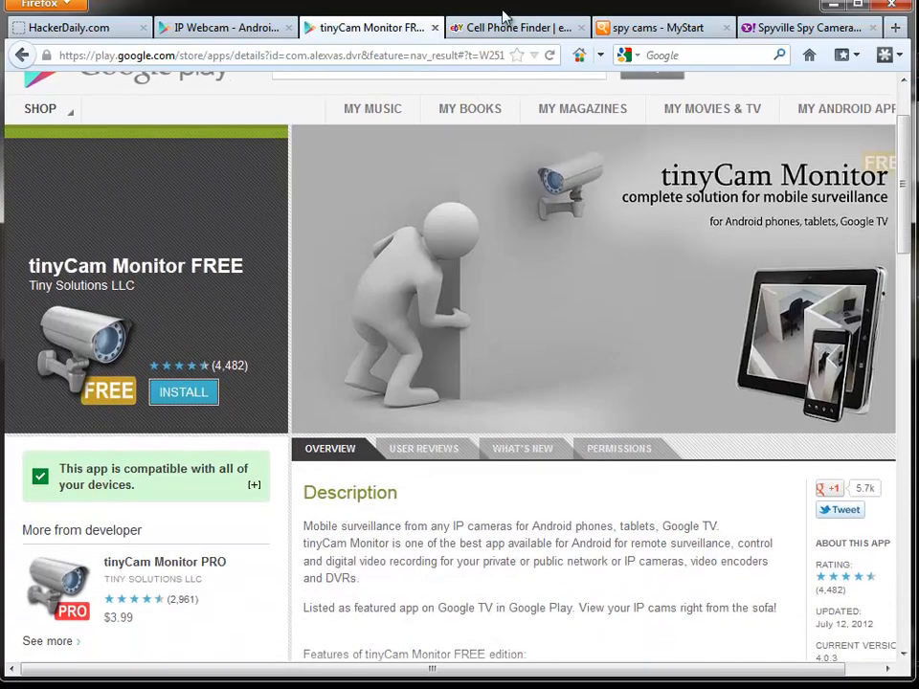
Step: Revisit the eBay phone listings, then the 'spy cams - MyStart' search results
left_click(517, 27)
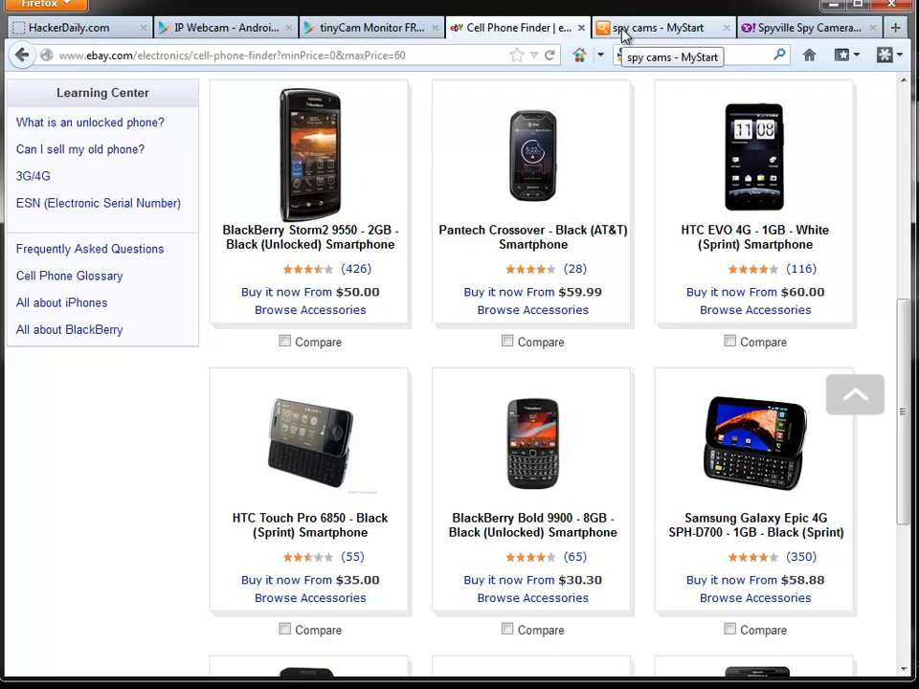
left_click(656, 26)
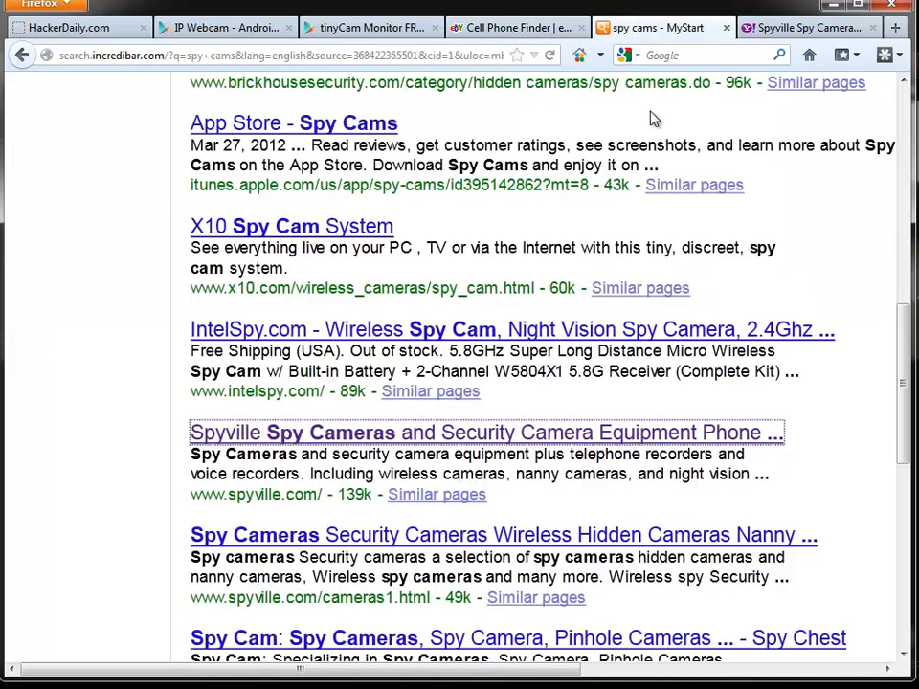
left_click(224, 27)
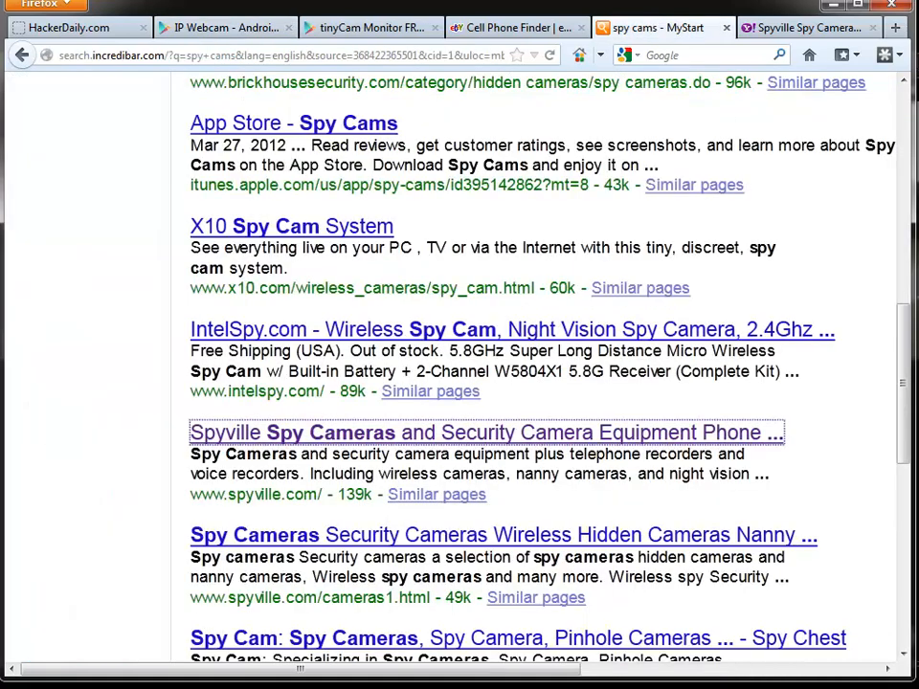
Step: Bring BlueStacks back to the front with tinyCam's porch Cam1 and living-room Cam 10 feeds
left_click(369, 26)
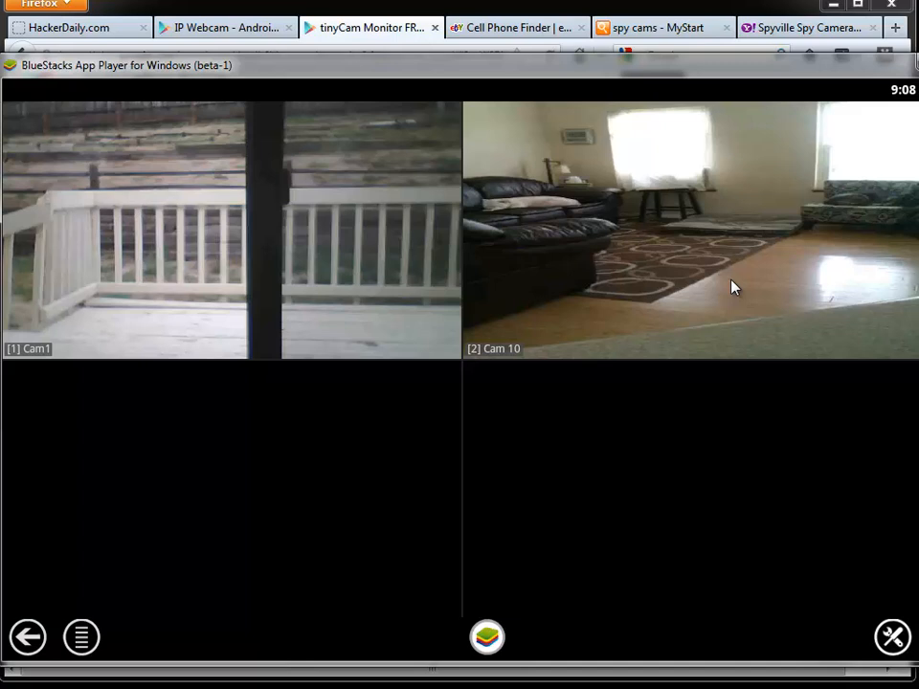
mouse_move(746, 295)
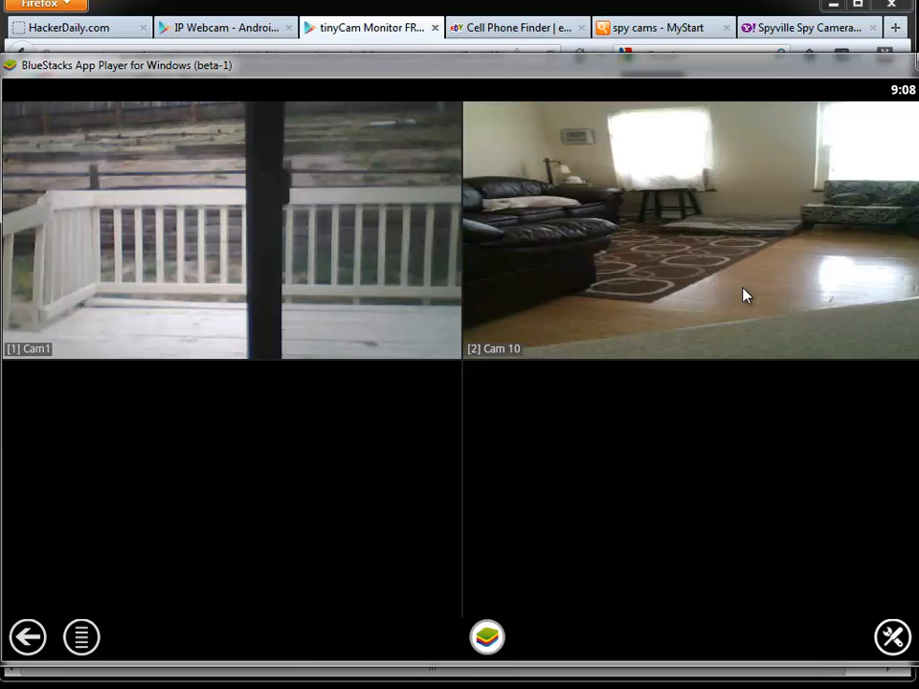
mouse_move(737, 409)
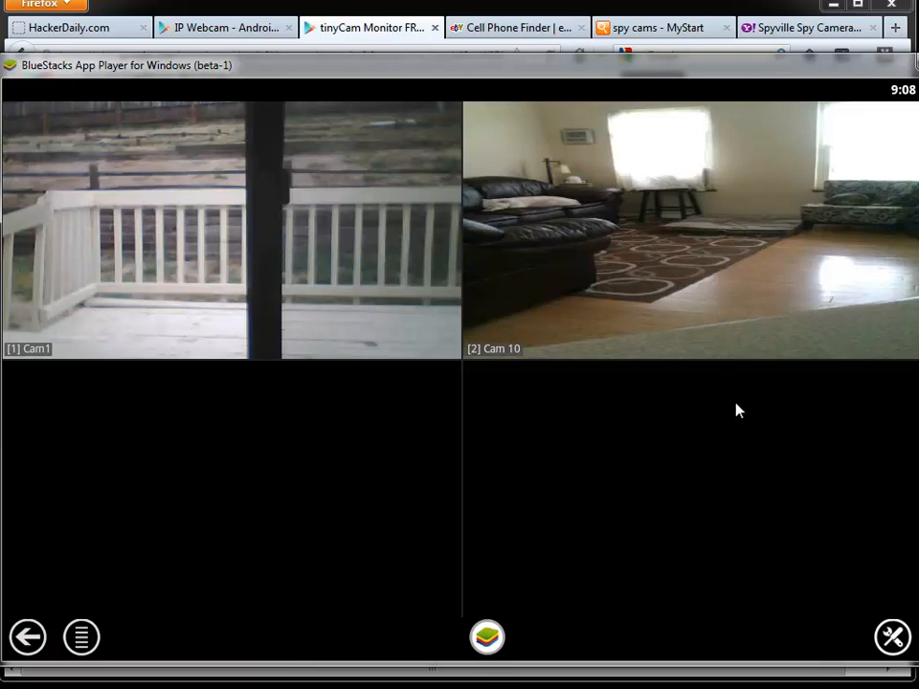
mouse_move(658, 371)
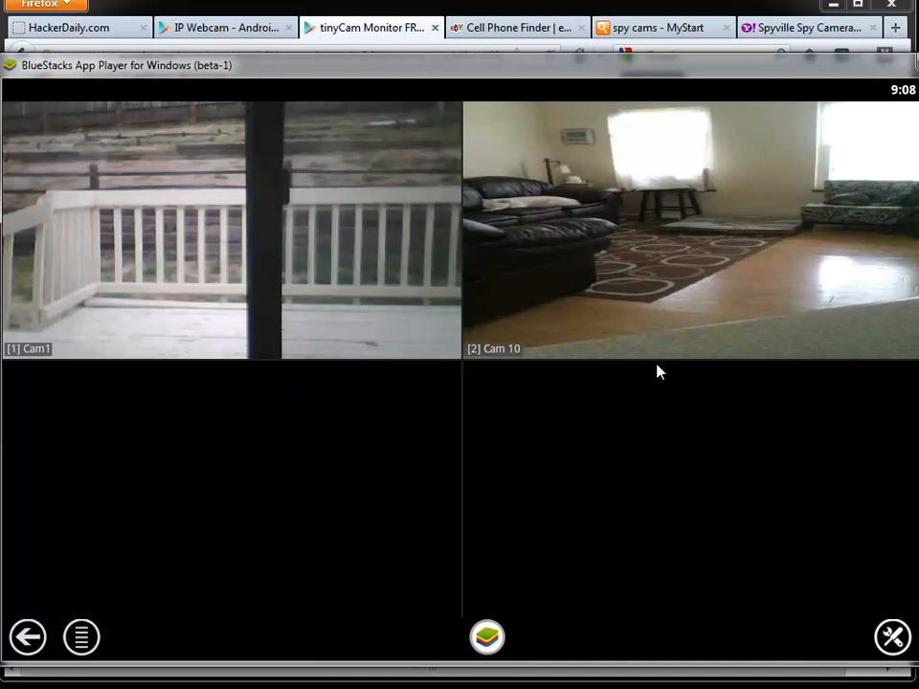
mouse_move(614, 315)
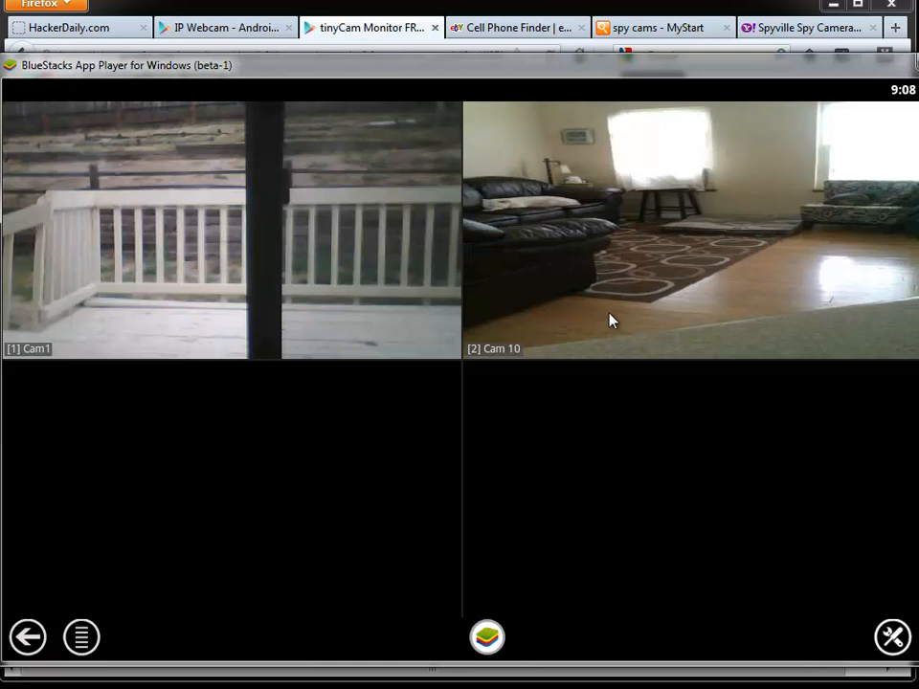
mouse_move(589, 327)
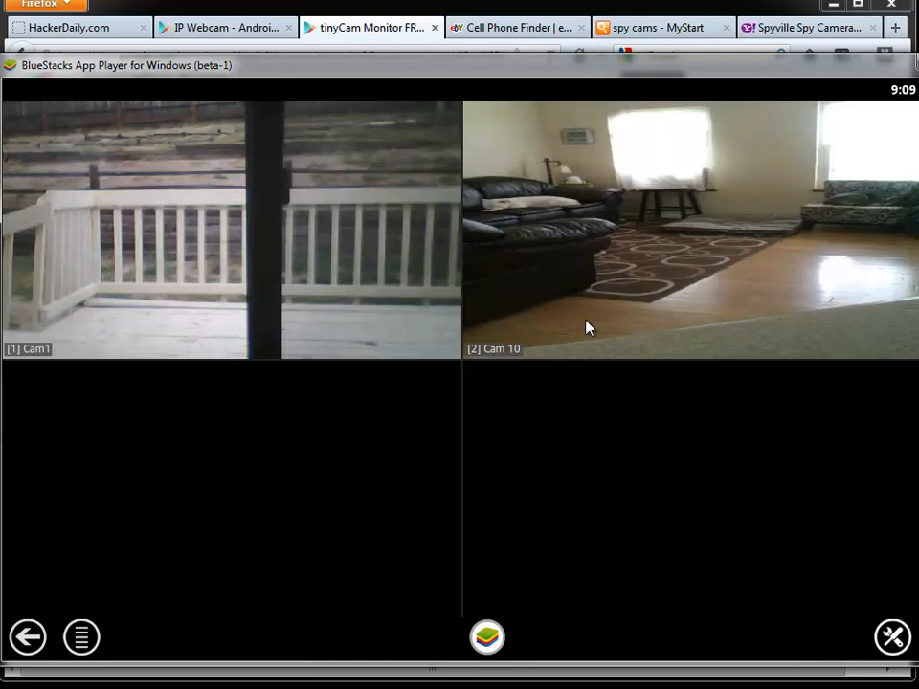